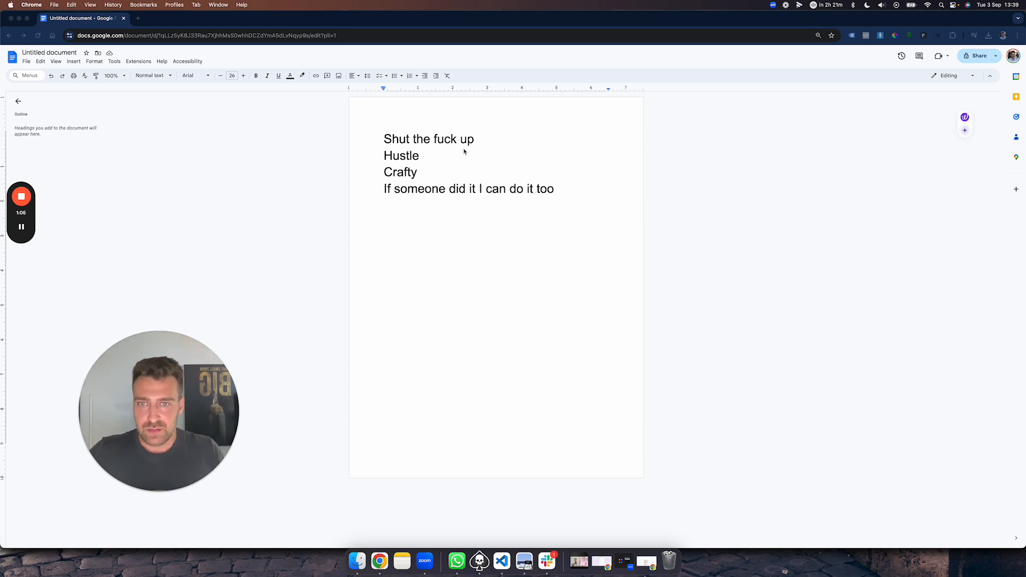
Select and review the motto lines (Hustle, Crafty, If someone did it I can do it too) without editing them.
{"action": "triple_click", "coordinate": [428, 139]}
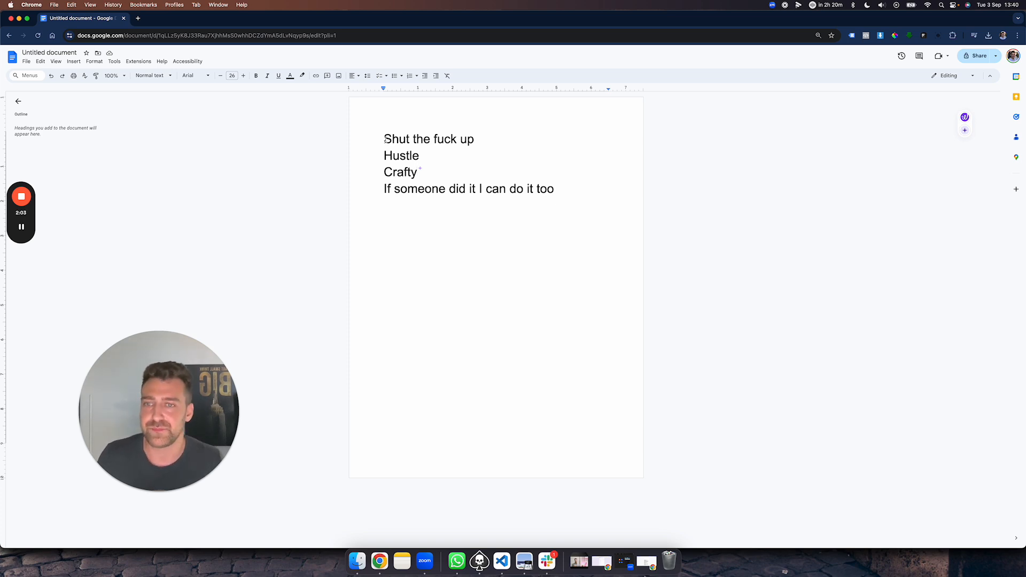
{"action": "double_click", "coordinate": [428, 139]}
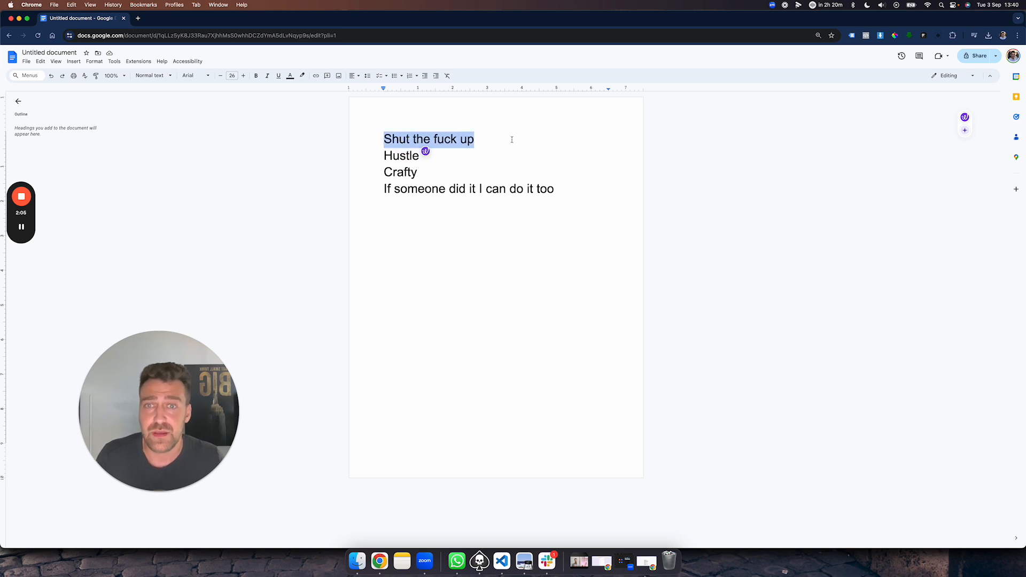
{"action": "left_click", "coordinate": [478, 139]}
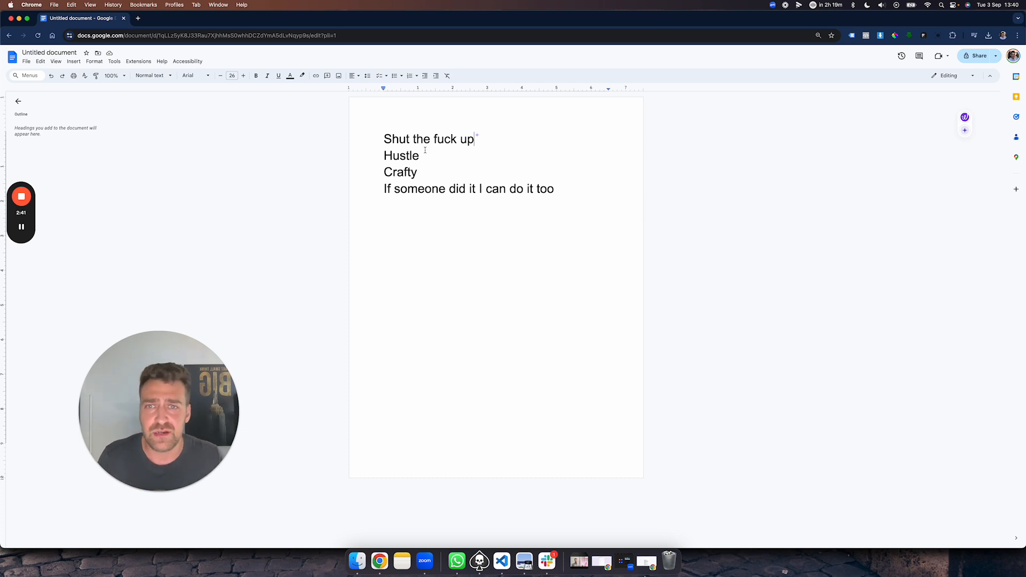
{"action": "mouse_move", "coordinate": [425, 149]}
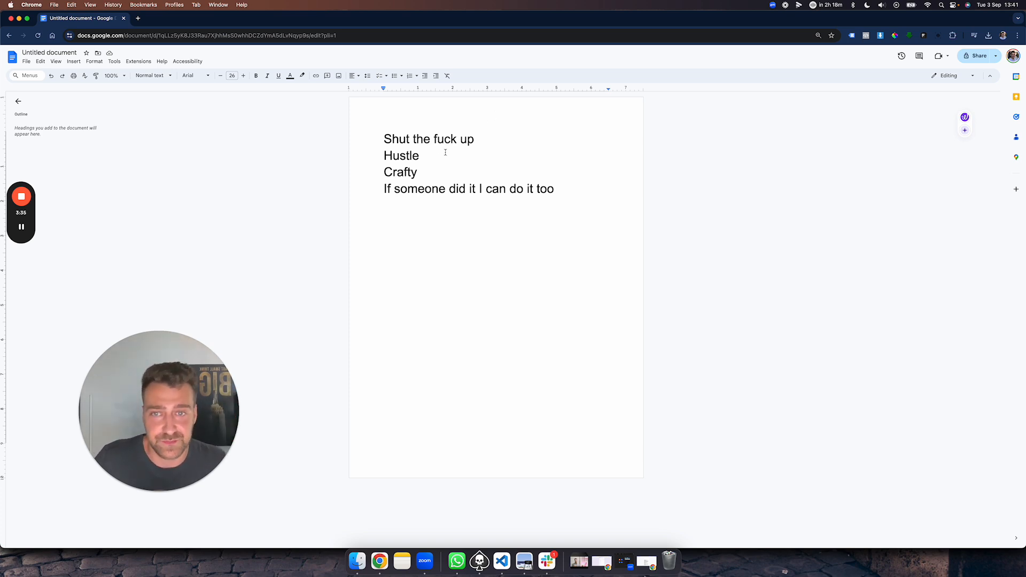
{"action": "double_click", "coordinate": [401, 156]}
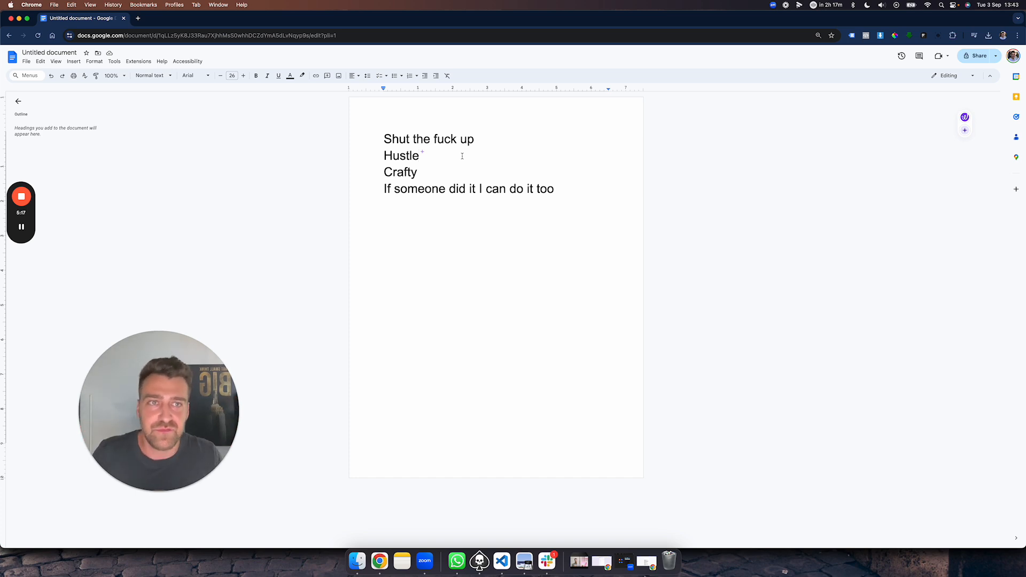
{"action": "mouse_move", "coordinate": [481, 149]}
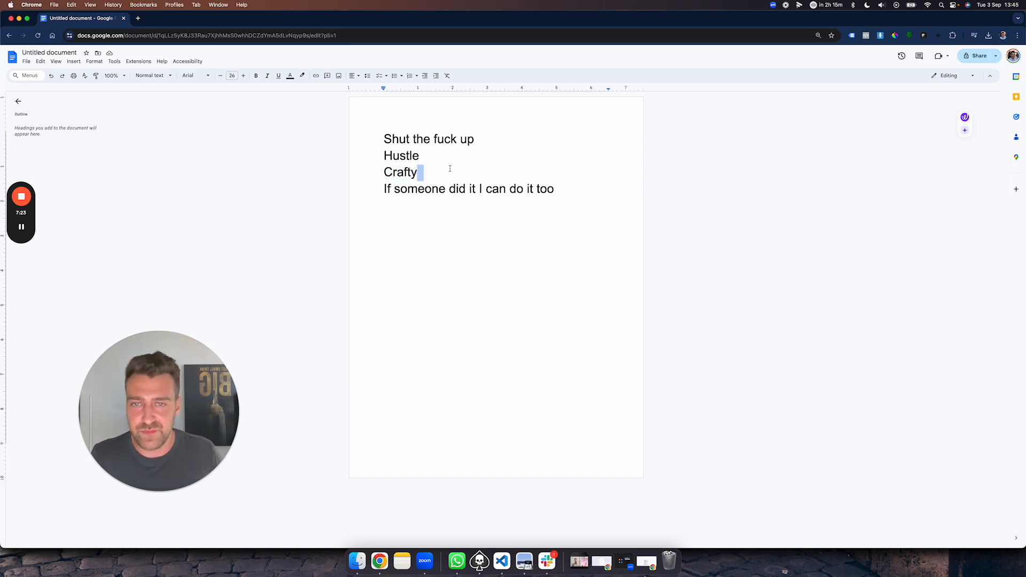
{"action": "double_click", "coordinate": [399, 172]}
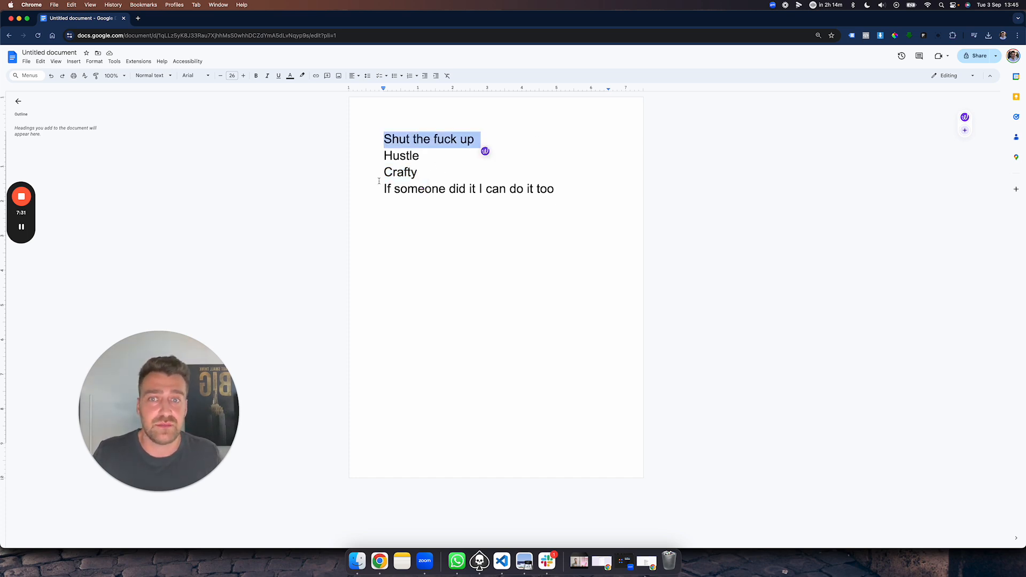
{"action": "left_click", "coordinate": [381, 177]}
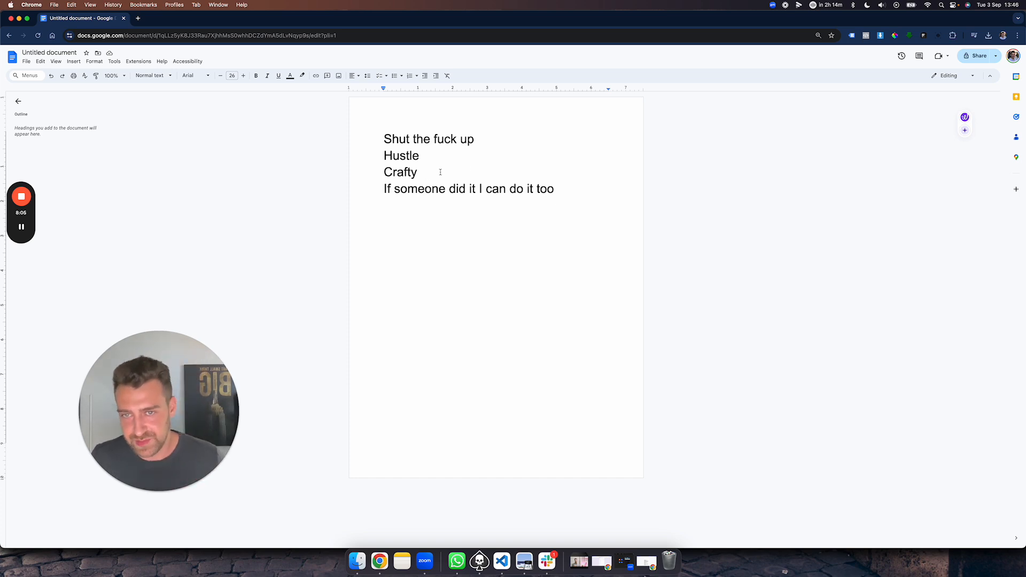
{"action": "double_click", "coordinate": [400, 172]}
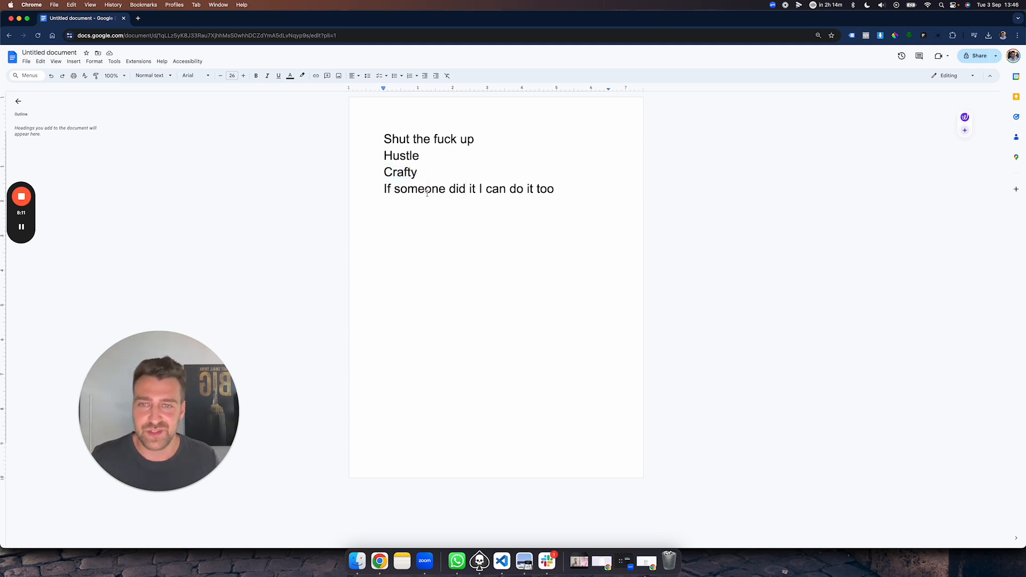
{"action": "triple_click", "coordinate": [468, 189]}
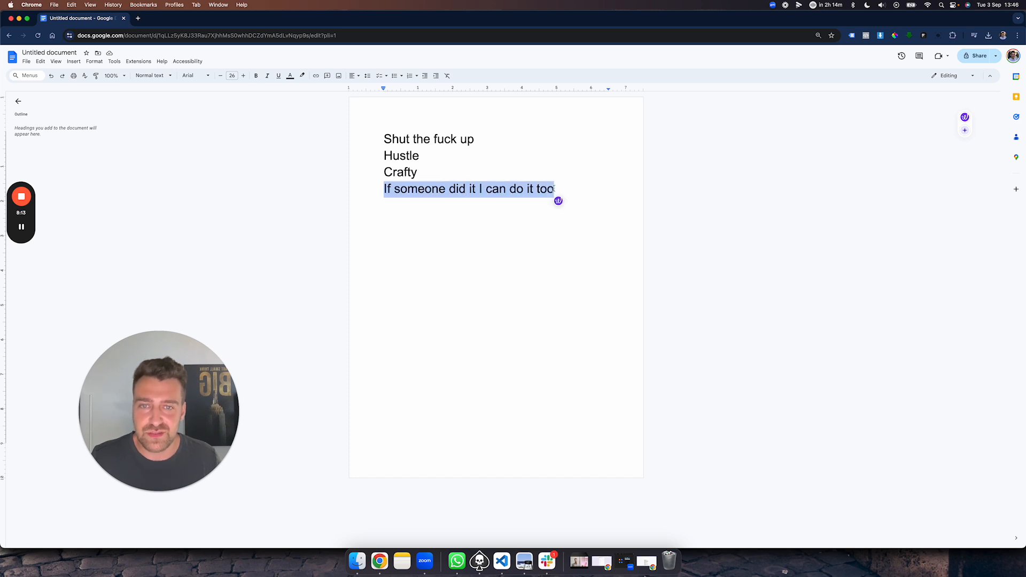
{"action": "left_click", "coordinate": [556, 189]}
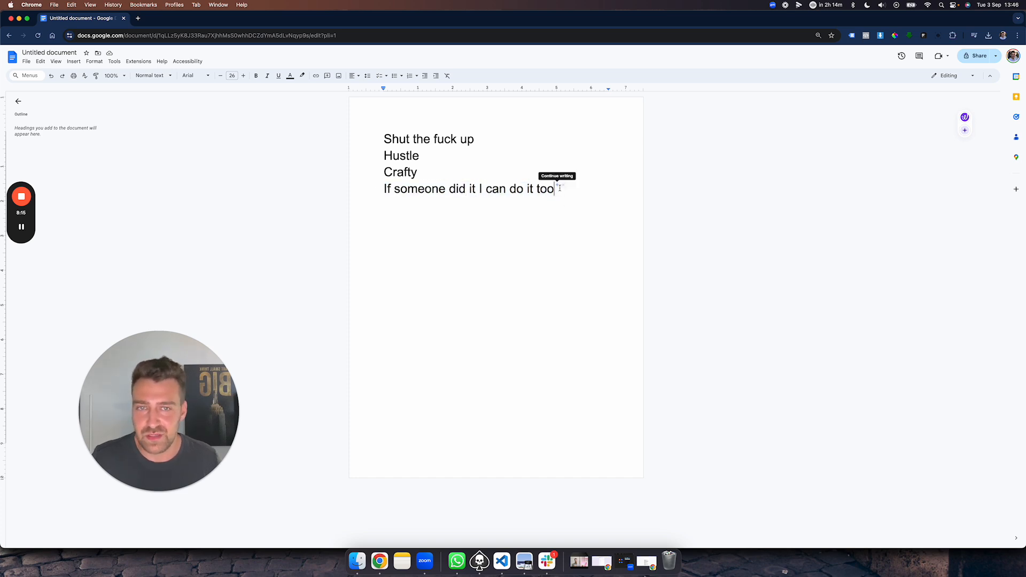
{"action": "triple_click", "coordinate": [468, 189]}
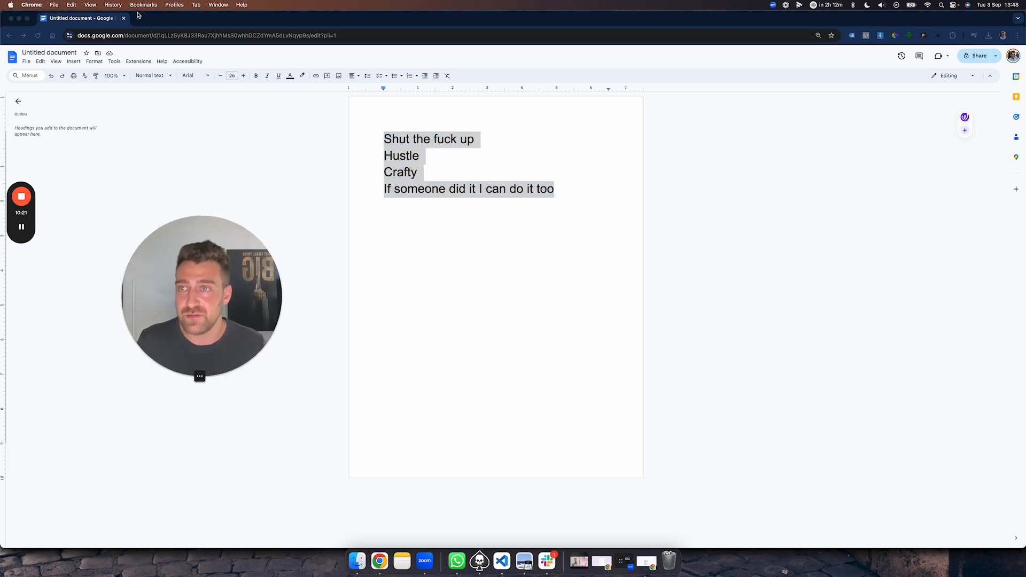
{"action": "left_click", "coordinate": [233, 17]}
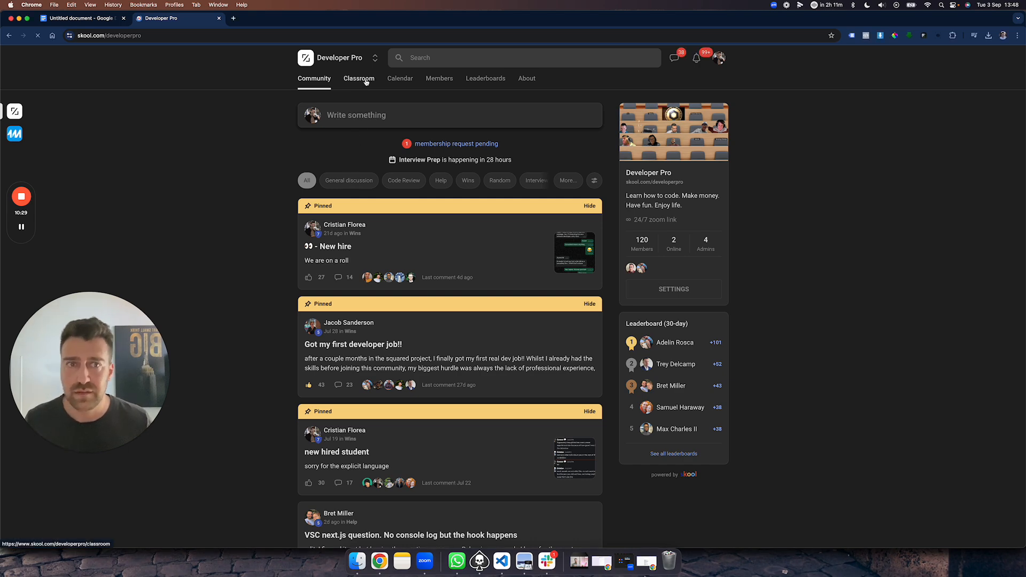
View the Classroom course grid from Start here through React, Crypto App and Team project.
{"action": "left_click", "coordinate": [358, 79]}
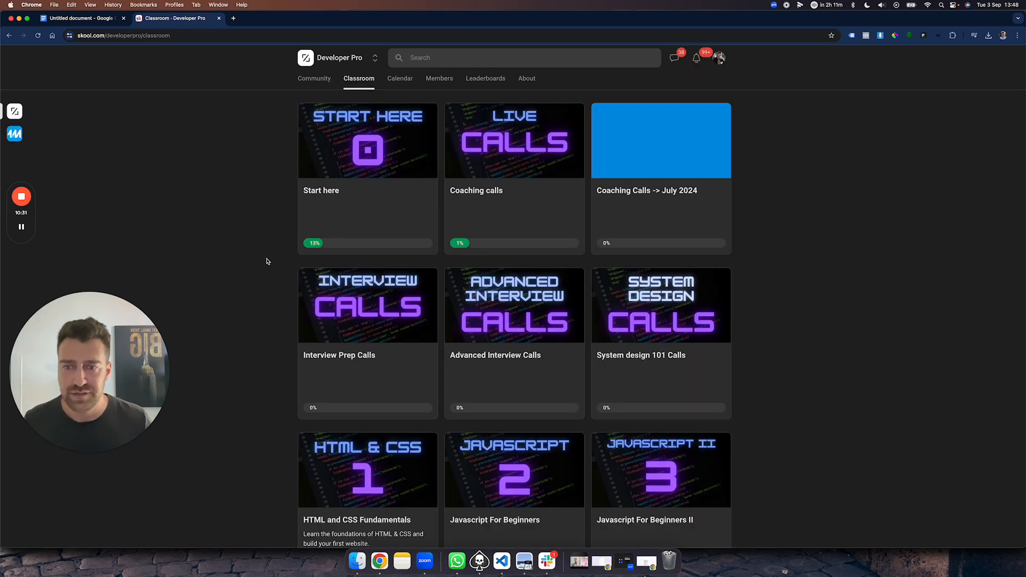
{"action": "scroll", "scroll_direction": "down", "scroll_amount": 3}
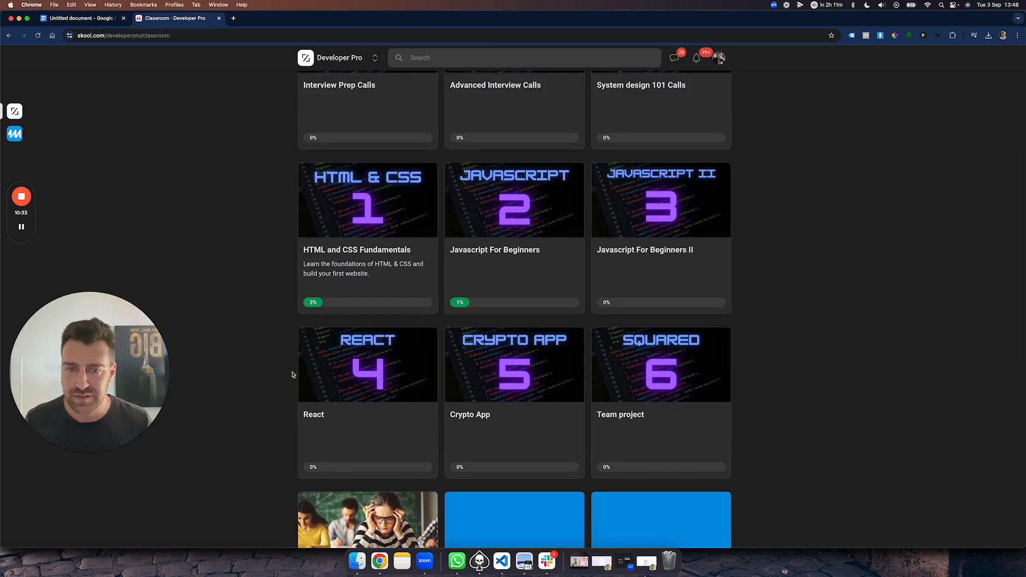
{"action": "scroll", "scroll_direction": "down", "scroll_amount": 3}
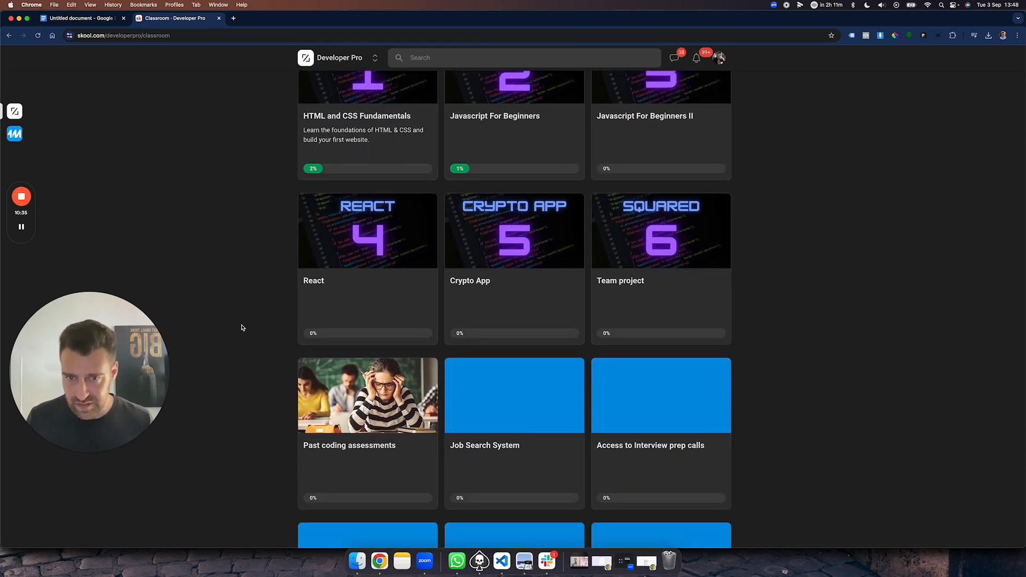
{"action": "scroll", "scroll_direction": "up", "scroll_amount": 3}
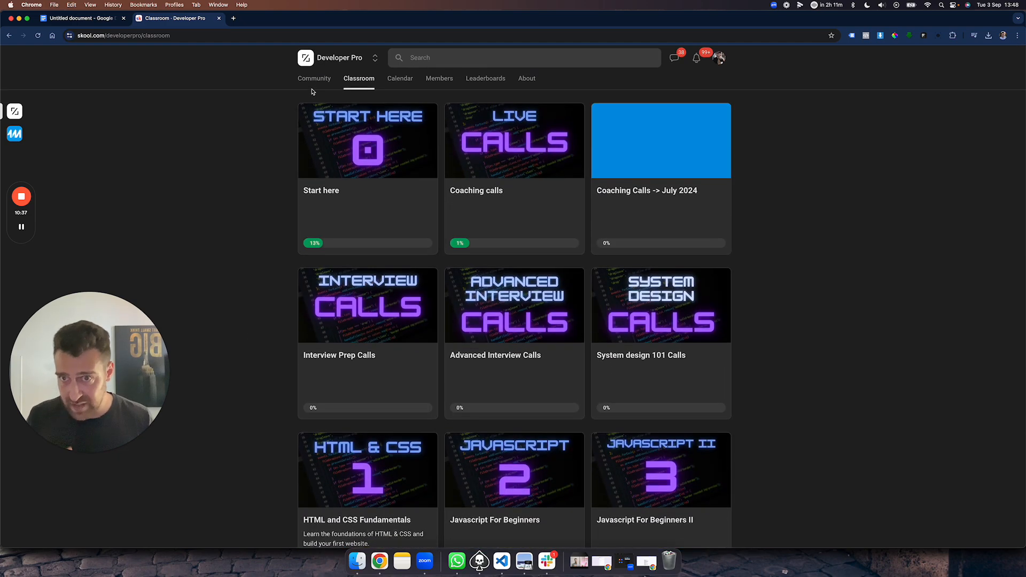
Return to the Community feed and glance over the pinned posts about new hires and a first developer job.
{"action": "left_click", "coordinate": [315, 78]}
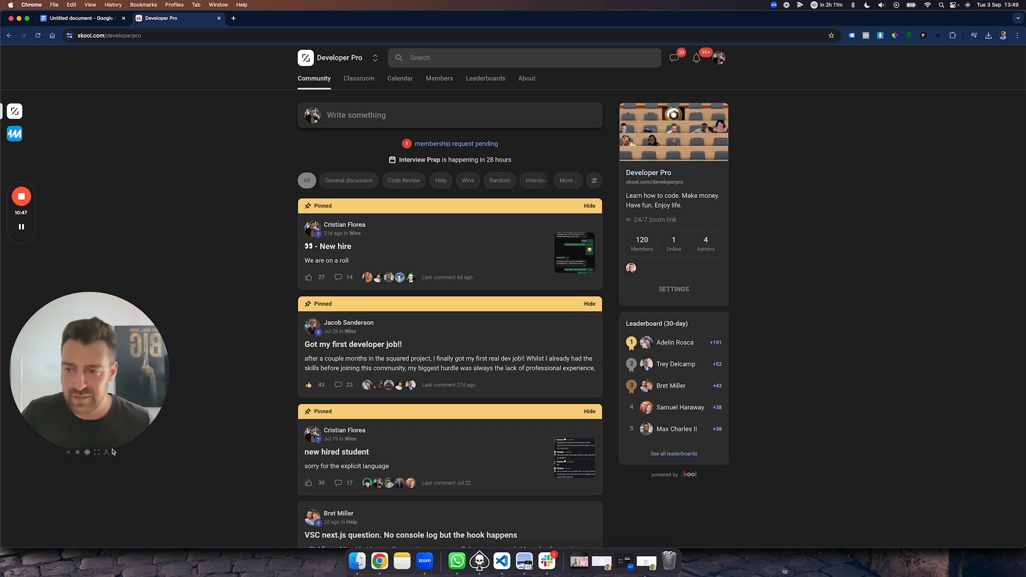
{"action": "mouse_move", "coordinate": [85, 487]}
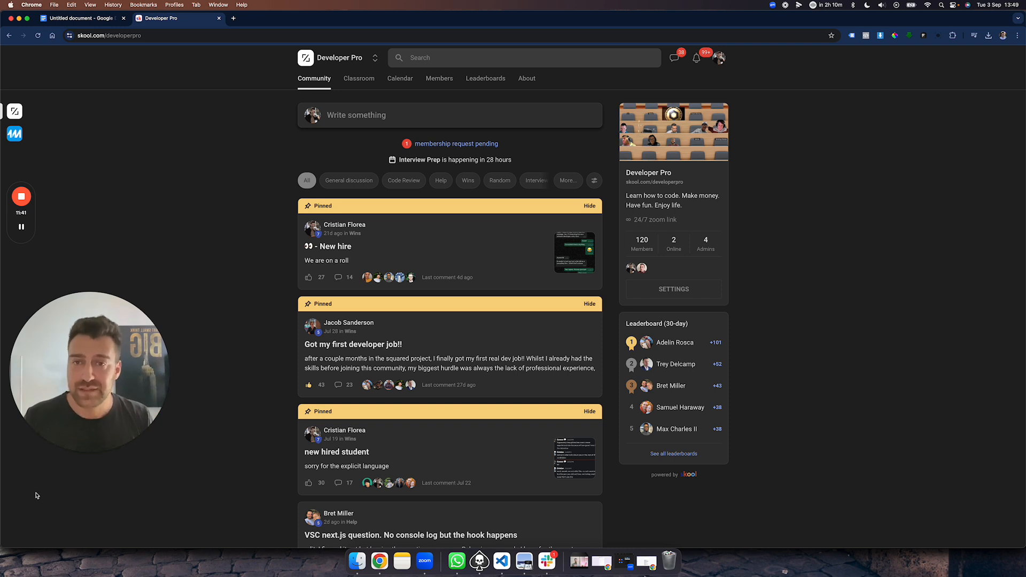
{"action": "mouse_move", "coordinate": [211, 445]}
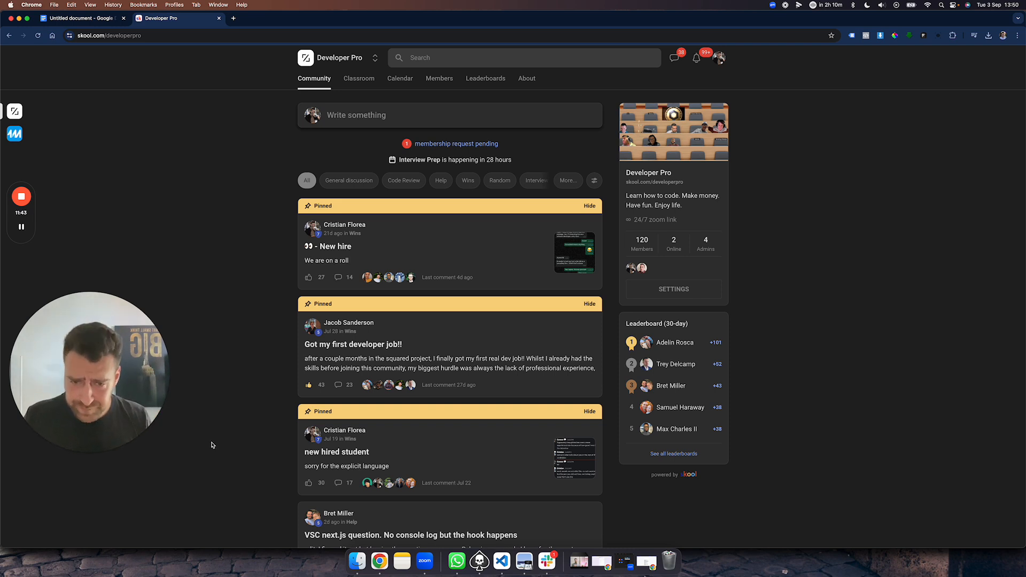
{"action": "scroll", "scroll_direction": "down", "scroll_amount": 3}
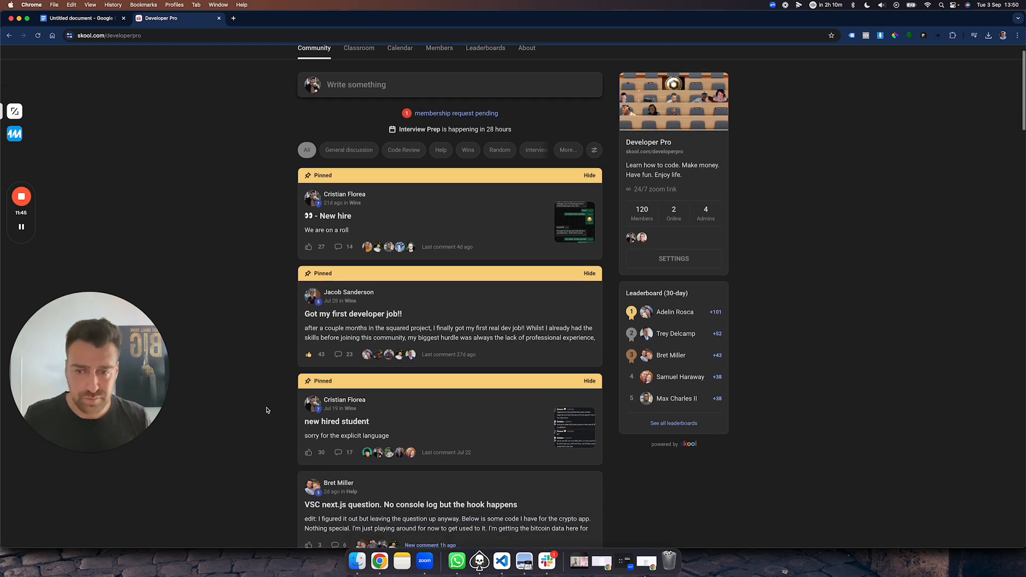
{"action": "scroll", "scroll_direction": "up", "scroll_amount": 3}
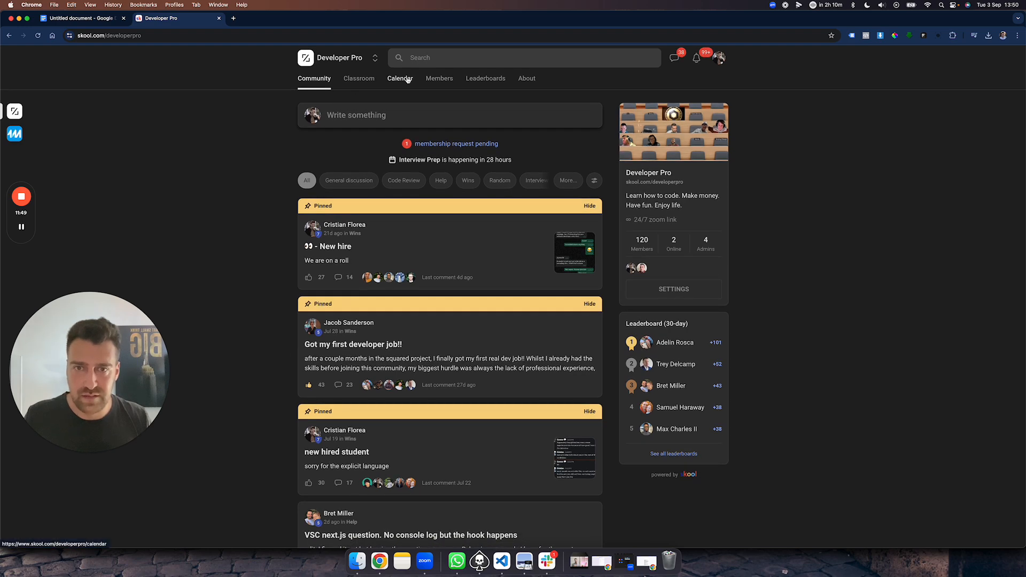
Check the September event calendar, return to the feed and filter it to Help posts.
{"action": "left_click", "coordinate": [399, 78]}
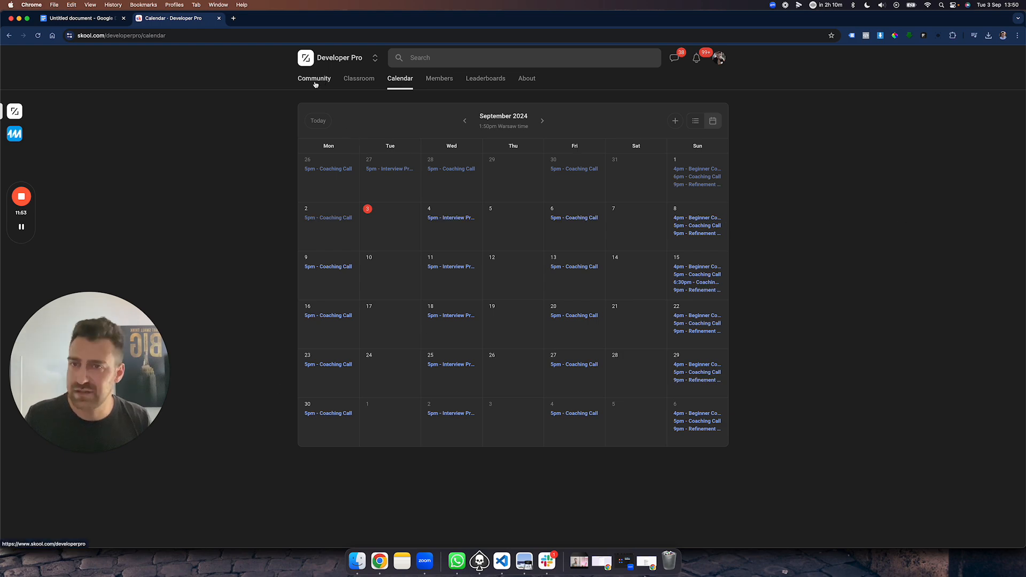
{"action": "left_click", "coordinate": [314, 79]}
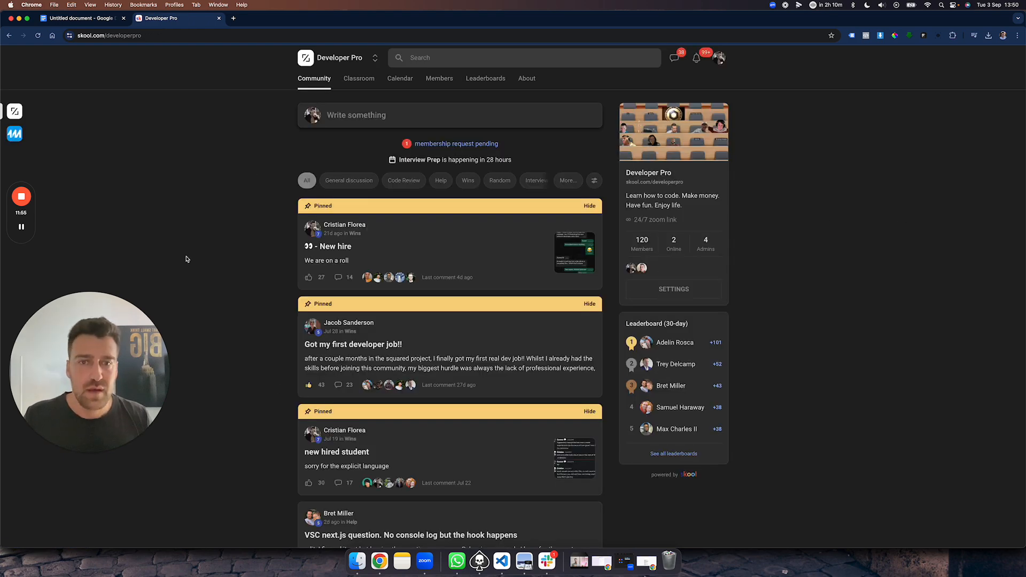
{"action": "mouse_move", "coordinate": [381, 245]}
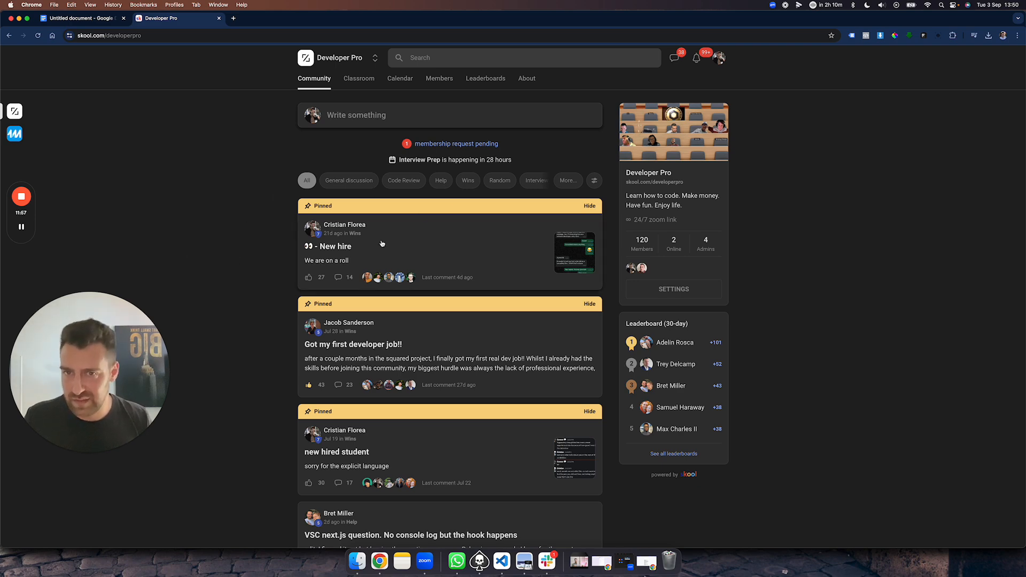
{"action": "left_click", "coordinate": [441, 181]}
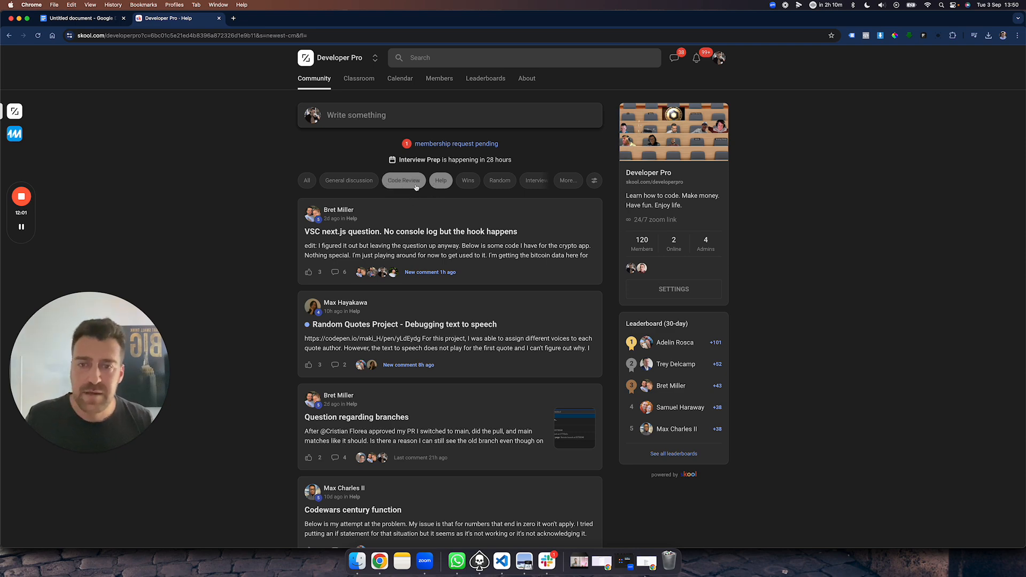
Filter the feed to Code Review posts, then restore the full unfiltered feed with pinned posts.
{"action": "left_click", "coordinate": [404, 180]}
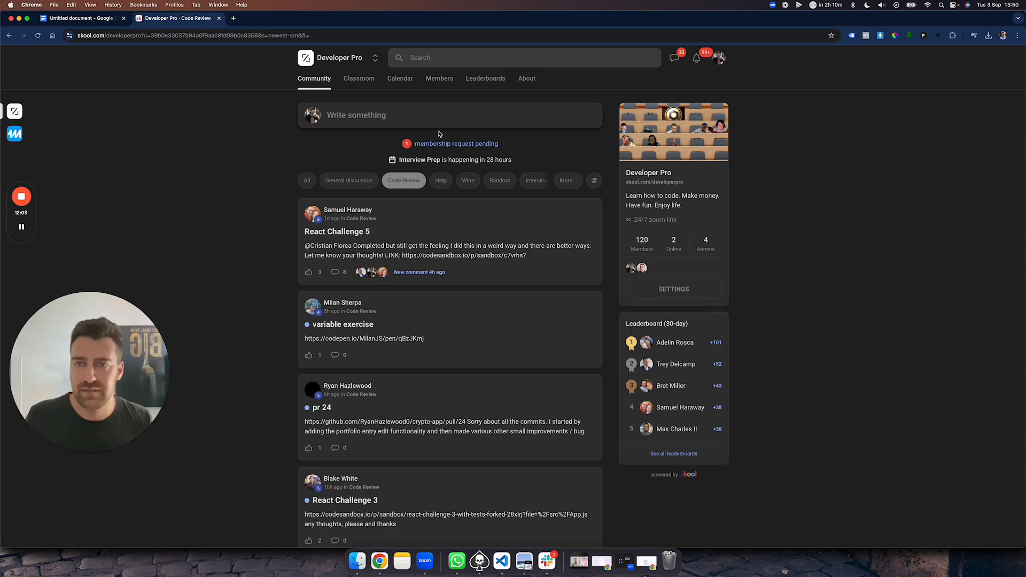
{"action": "scroll", "scroll_direction": "down", "scroll_amount": 3}
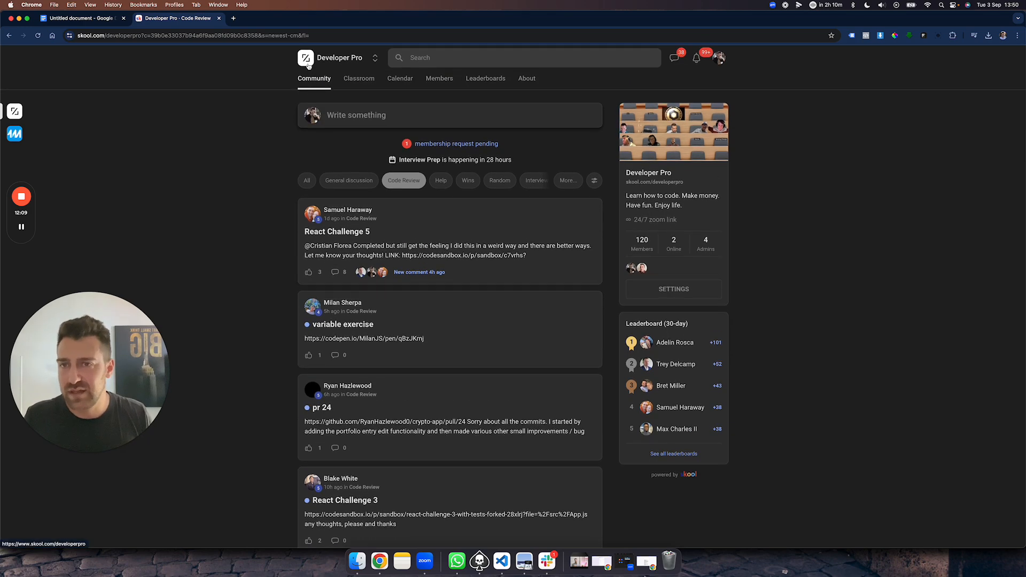
{"action": "left_click", "coordinate": [306, 181]}
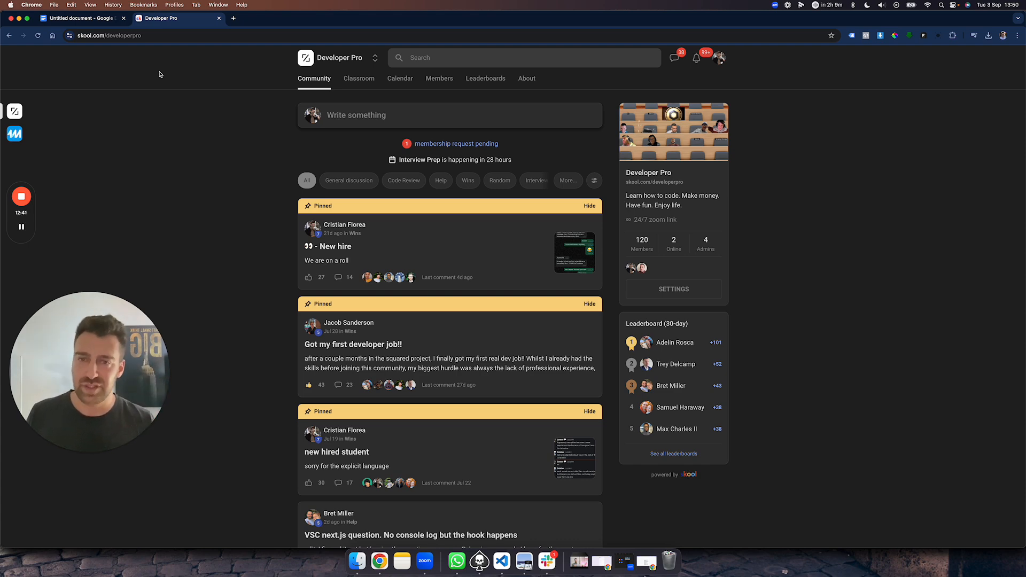
Show the Classroom course grid from Start here through JavaScript For Beginners II.
{"action": "left_click", "coordinate": [358, 78]}
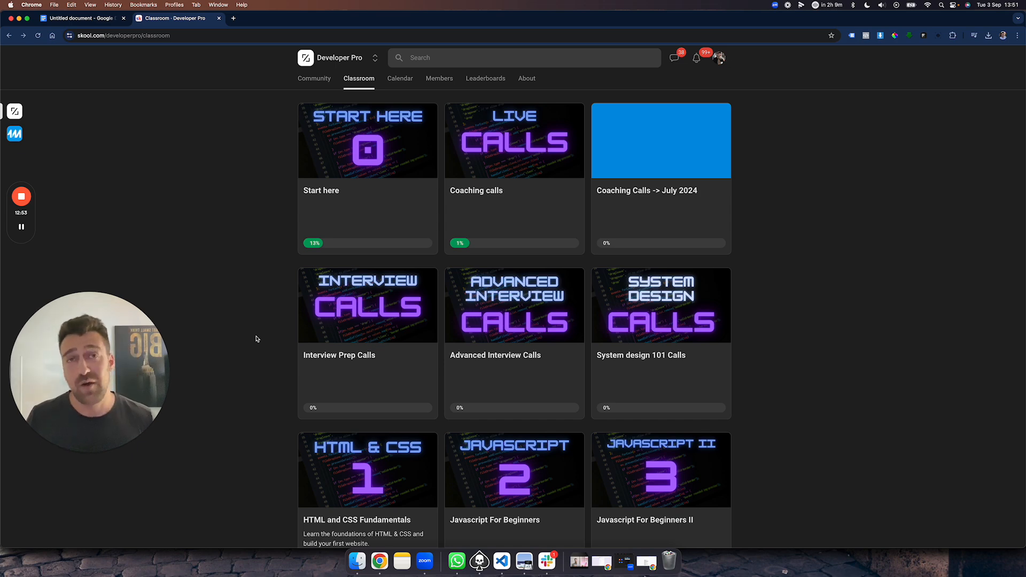
{"action": "mouse_move", "coordinate": [371, 334]}
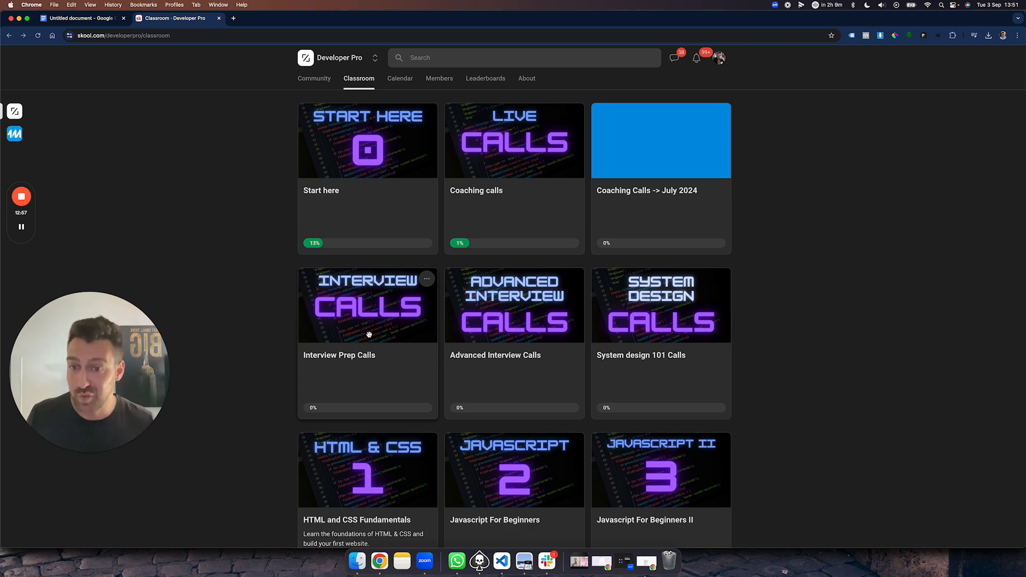
Browse the Interview Prep Calls dated recordings including 27.08.2024, then return to the Community feed.
{"action": "left_click", "coordinate": [367, 305]}
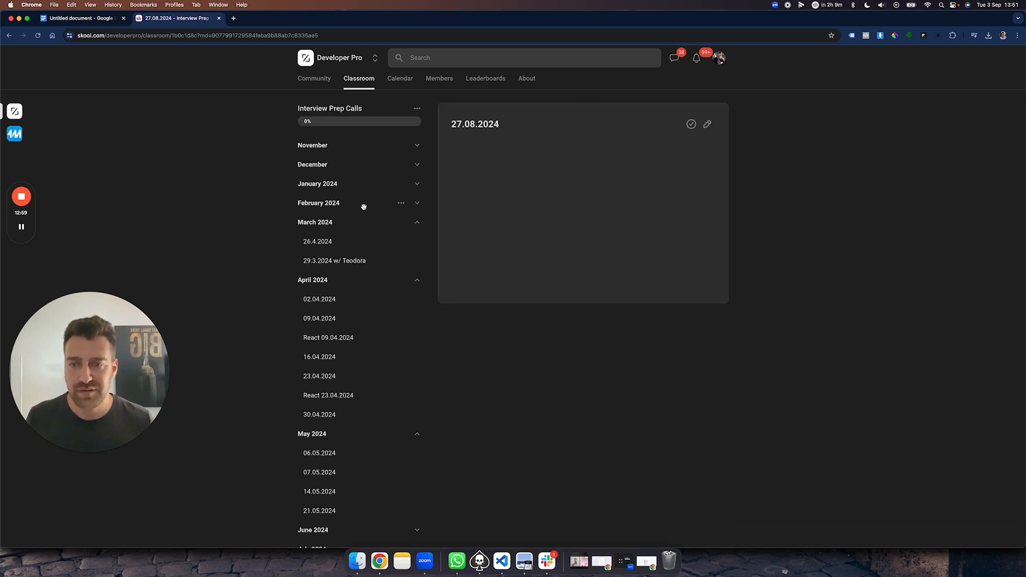
{"action": "scroll", "scroll_direction": "down", "scroll_amount": 3}
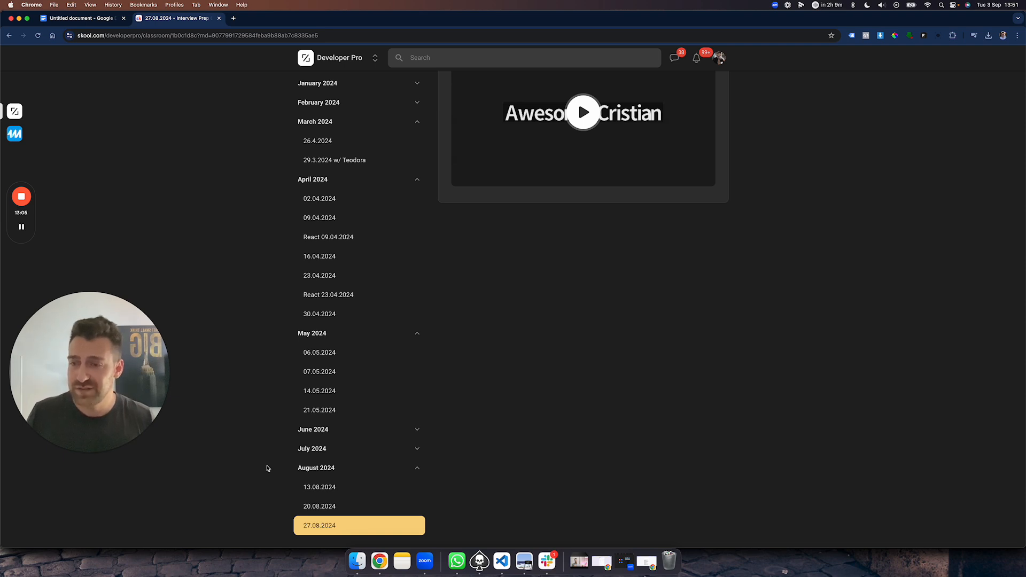
{"action": "mouse_move", "coordinate": [359, 391]}
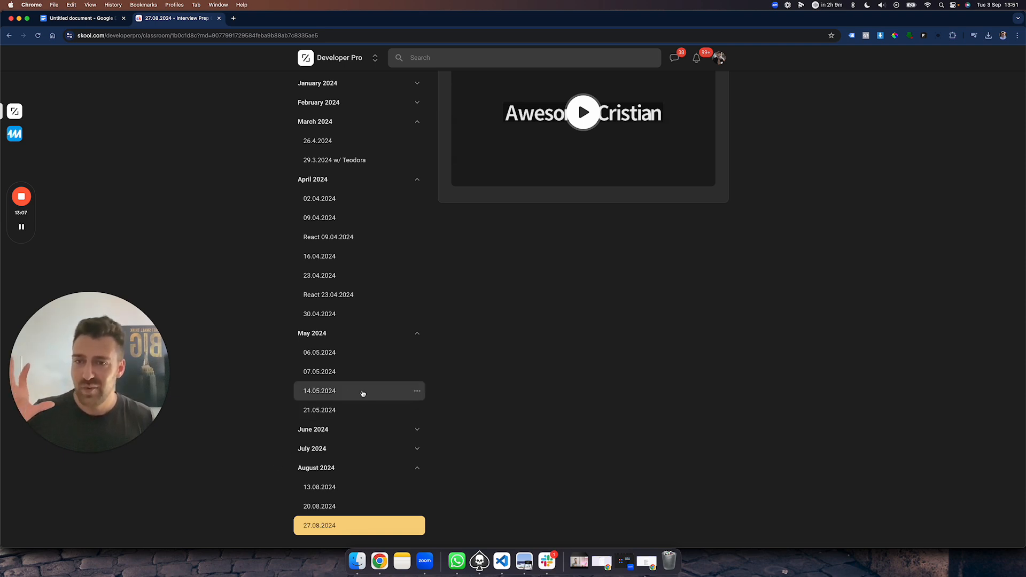
{"action": "mouse_move", "coordinate": [332, 495]}
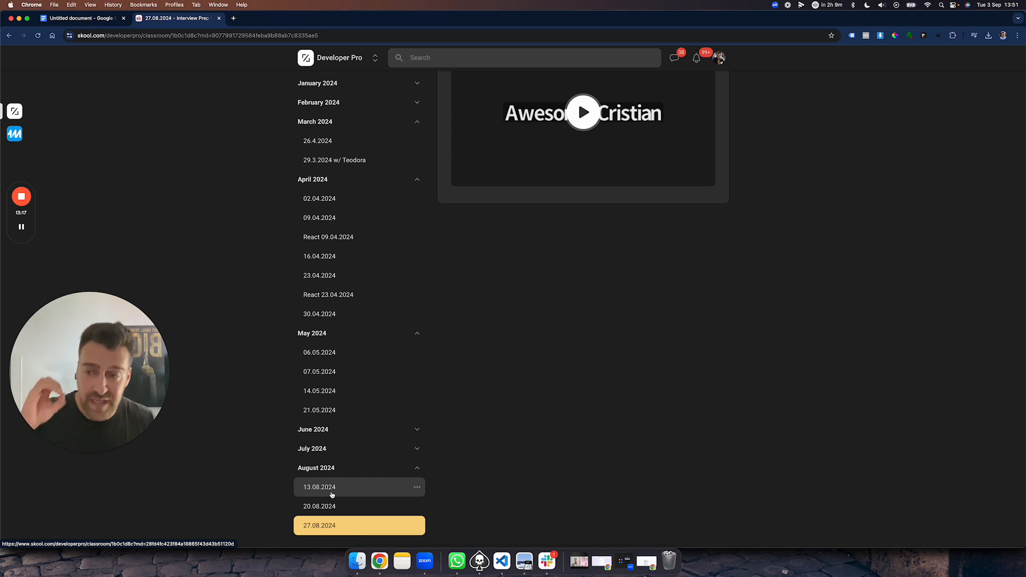
{"action": "mouse_move", "coordinate": [319, 506]}
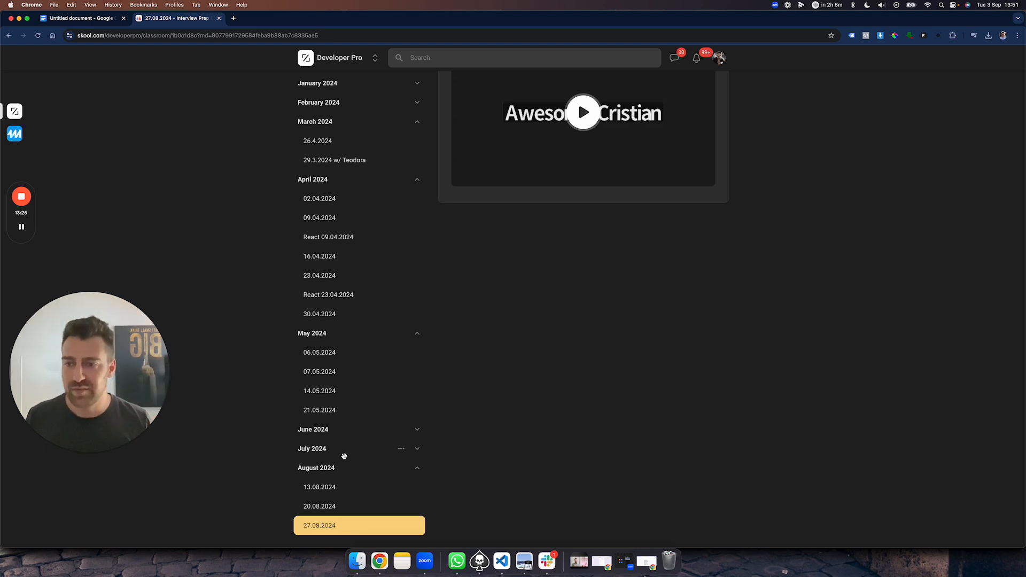
{"action": "scroll", "scroll_direction": "up", "scroll_amount": 3}
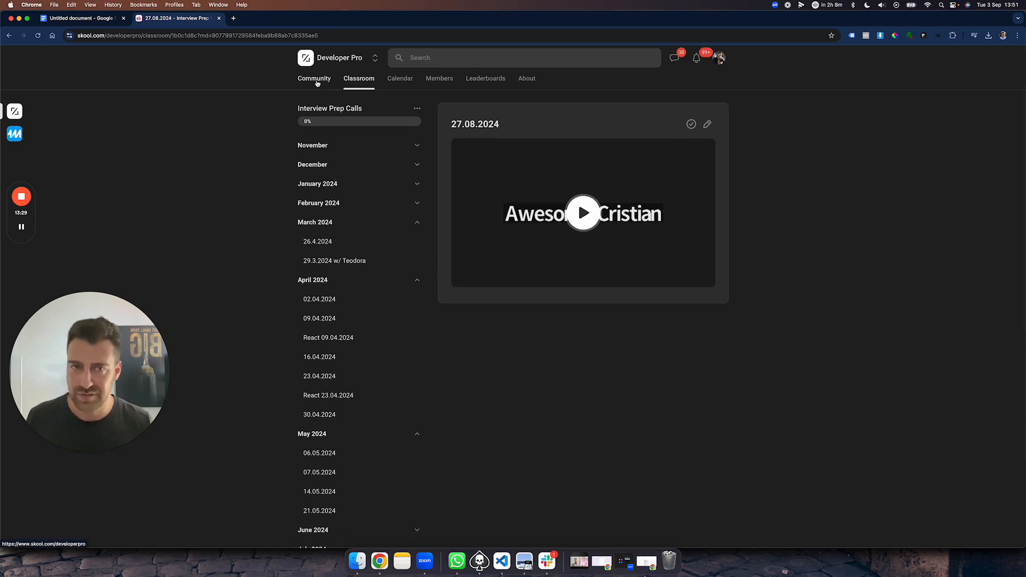
{"action": "left_click", "coordinate": [314, 78]}
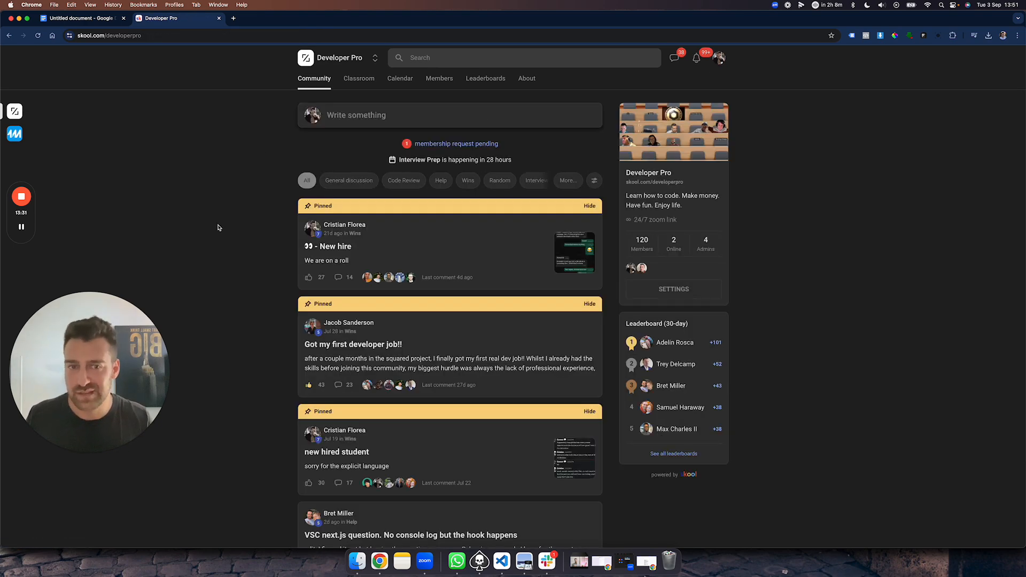